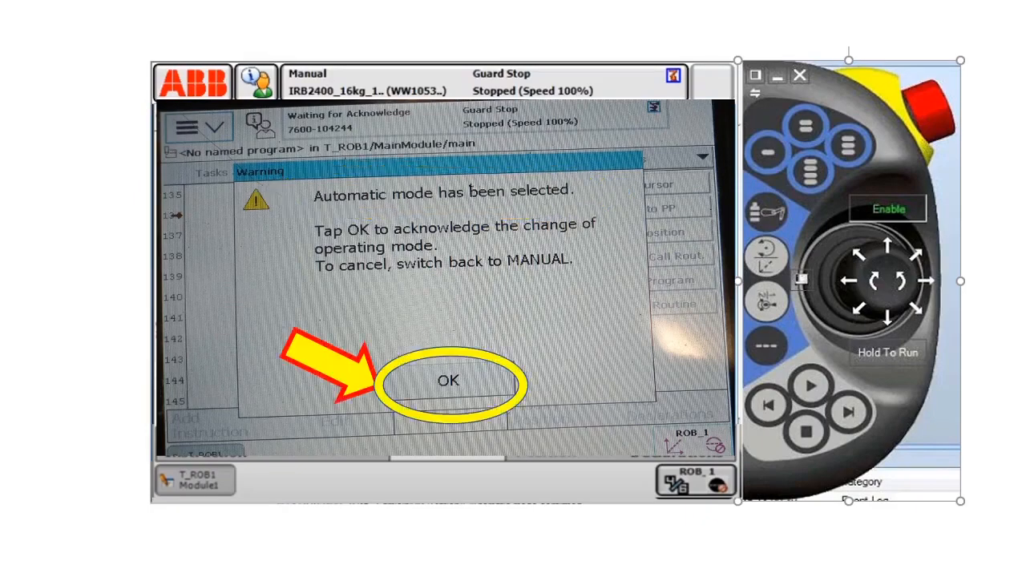
# Step: Acknowledge the automatic-mode warning and switch the robot motors on
pyautogui.click(446, 380)
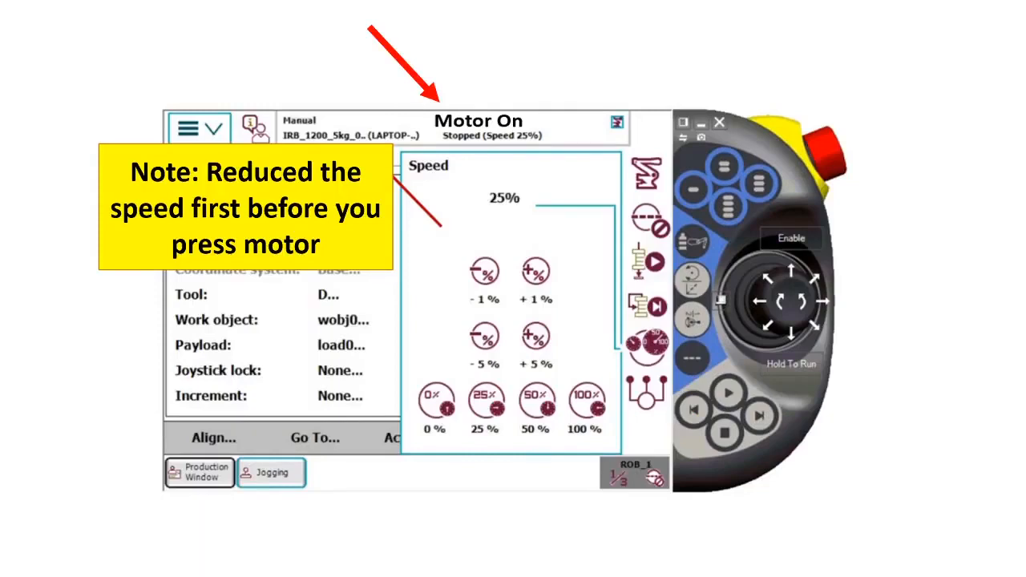
pyautogui.click(199, 128)
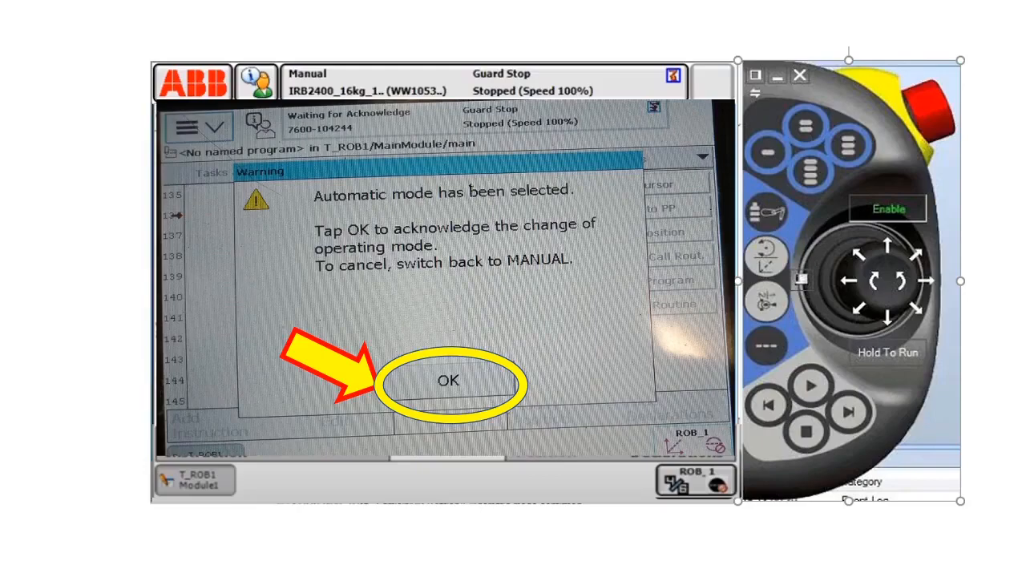
# Step: Acknowledge automatic mode so the main RAPID routine can be run
pyautogui.click(445, 380)
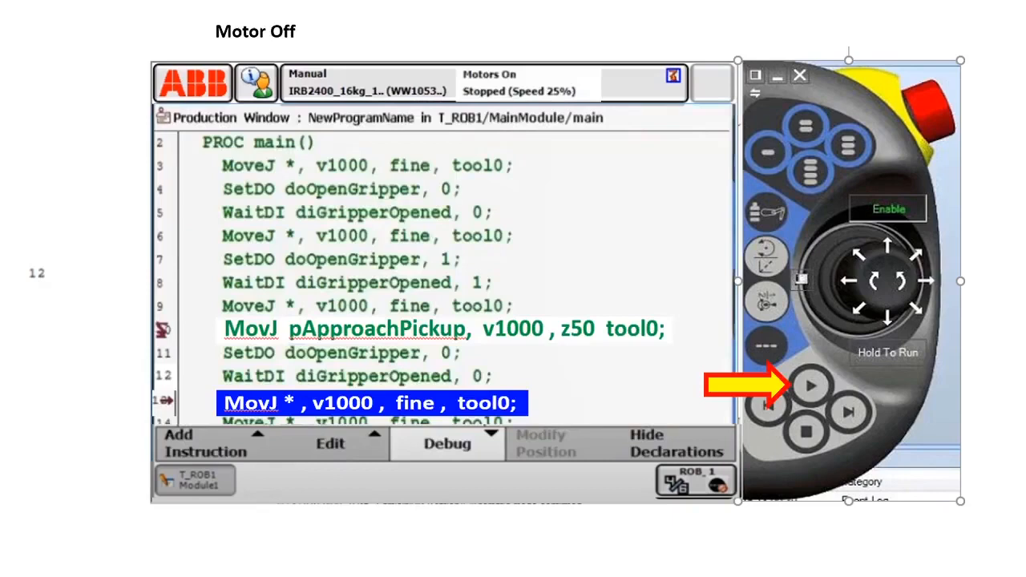